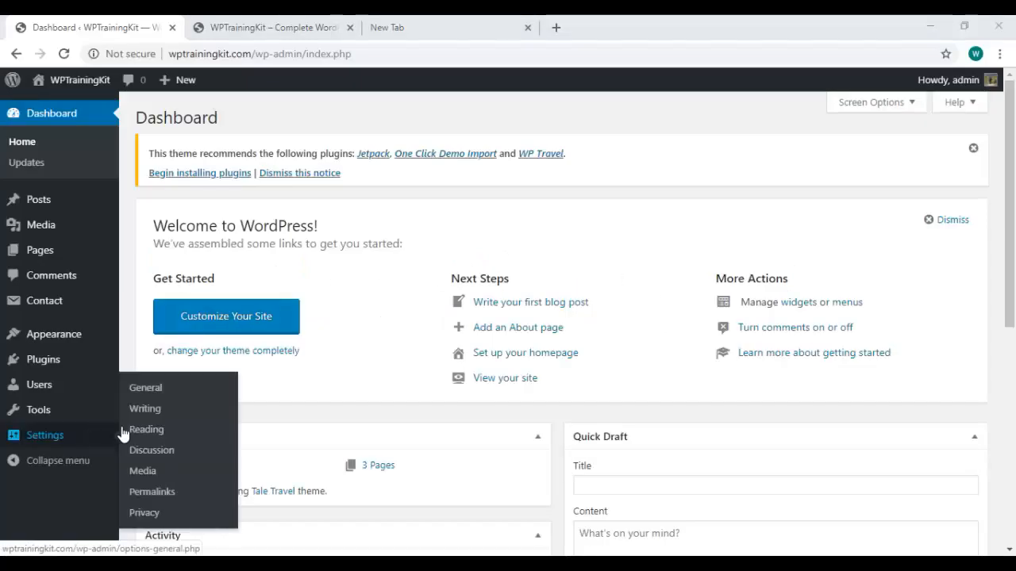
# Go to Settings > Reading to reach the Reading Settings page
pyautogui.click(146, 428)
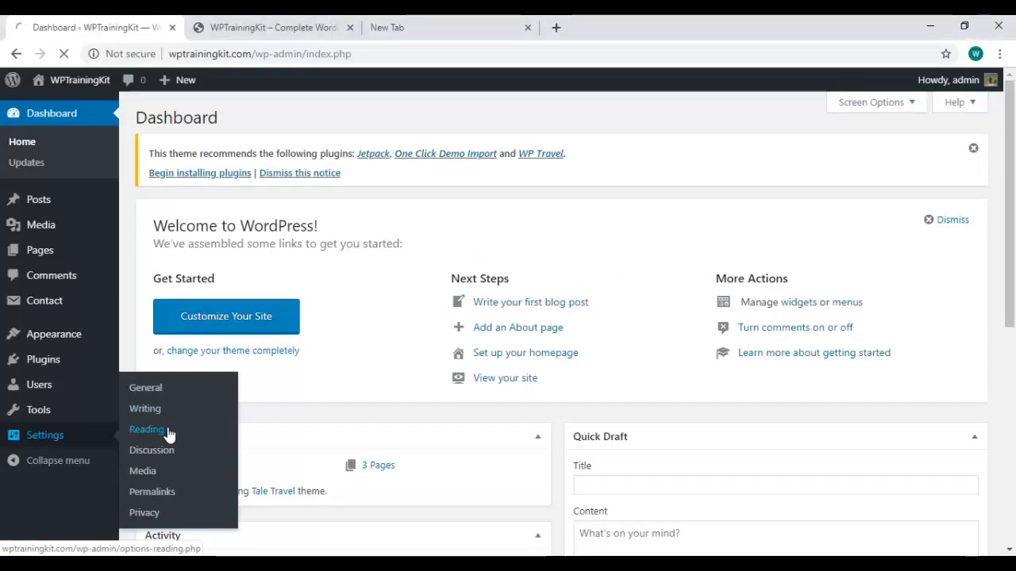
pyautogui.click(146, 429)
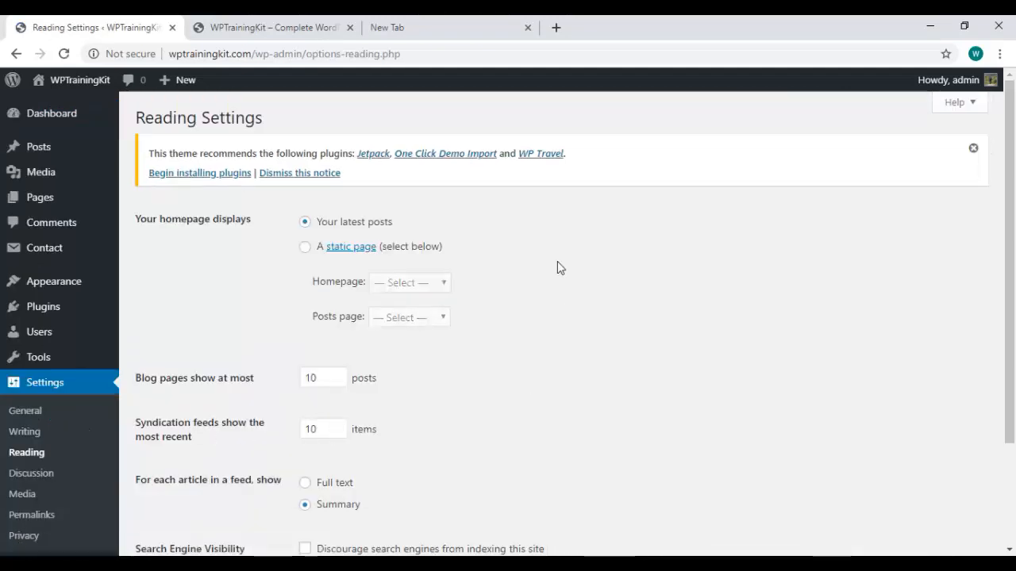
pyautogui.moveTo(343, 235)
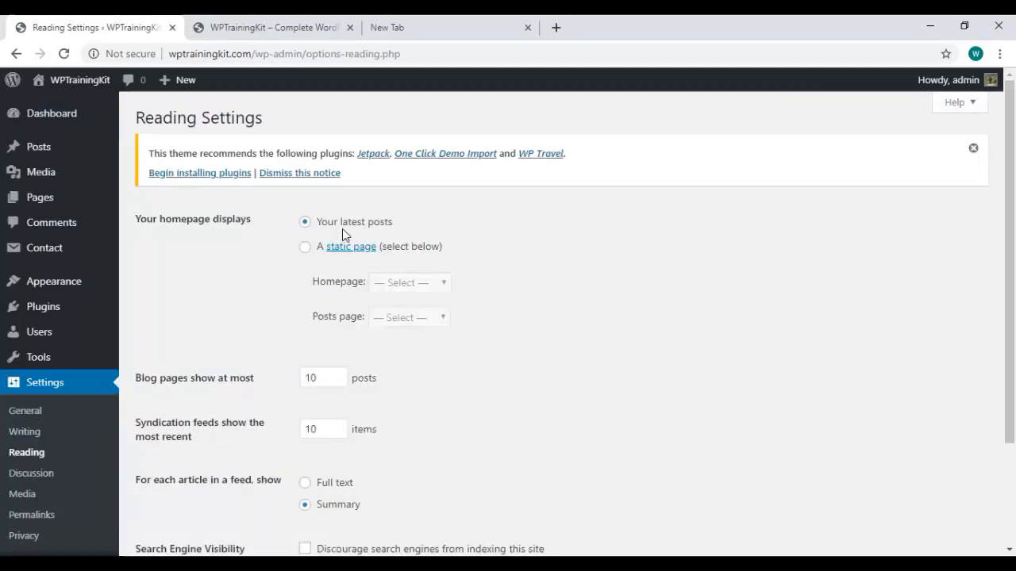
# Choose 'A static page' for the homepage and reveal the Homepage page choices
pyautogui.click(305, 248)
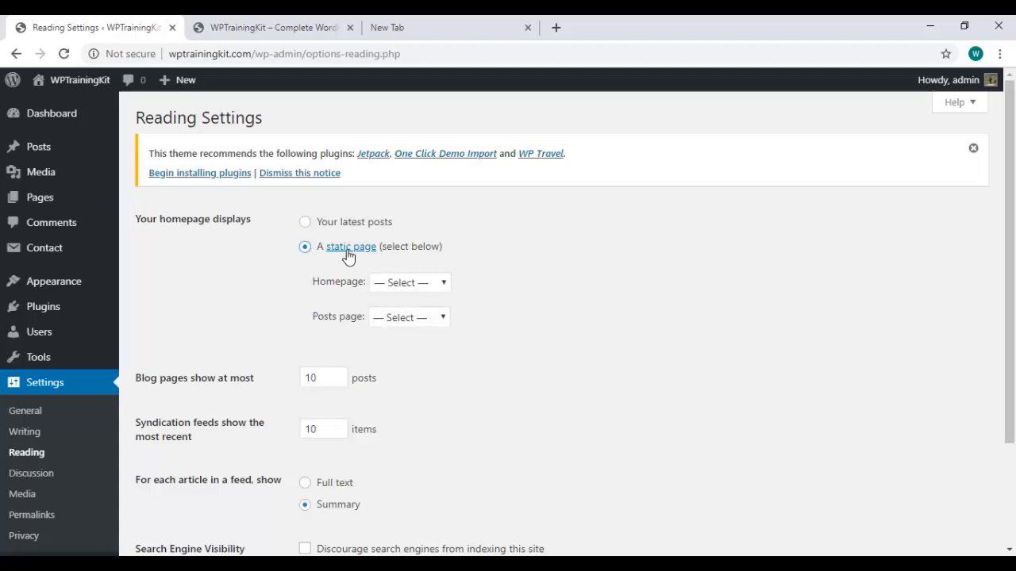
pyautogui.click(409, 283)
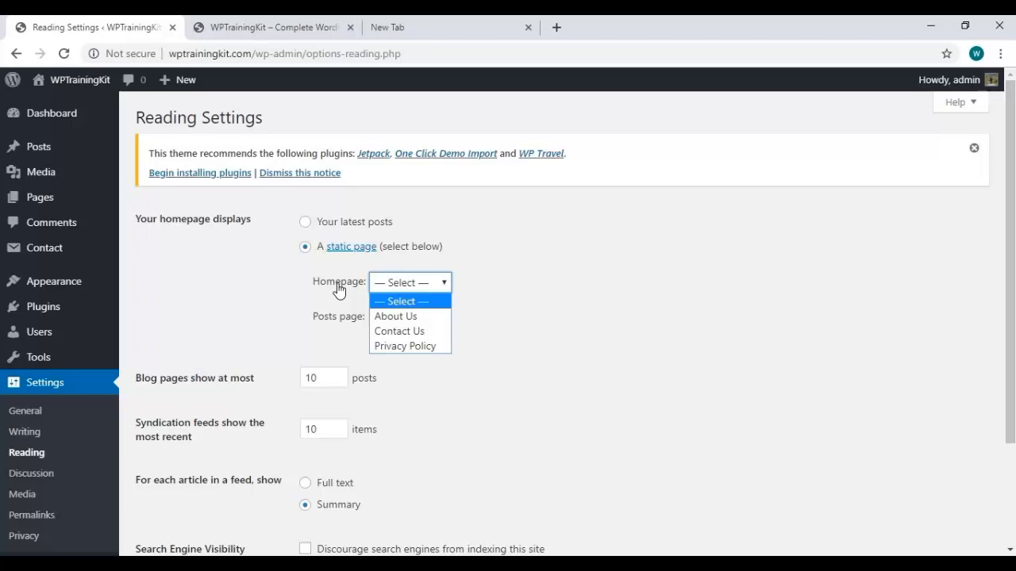
pyautogui.moveTo(400, 316)
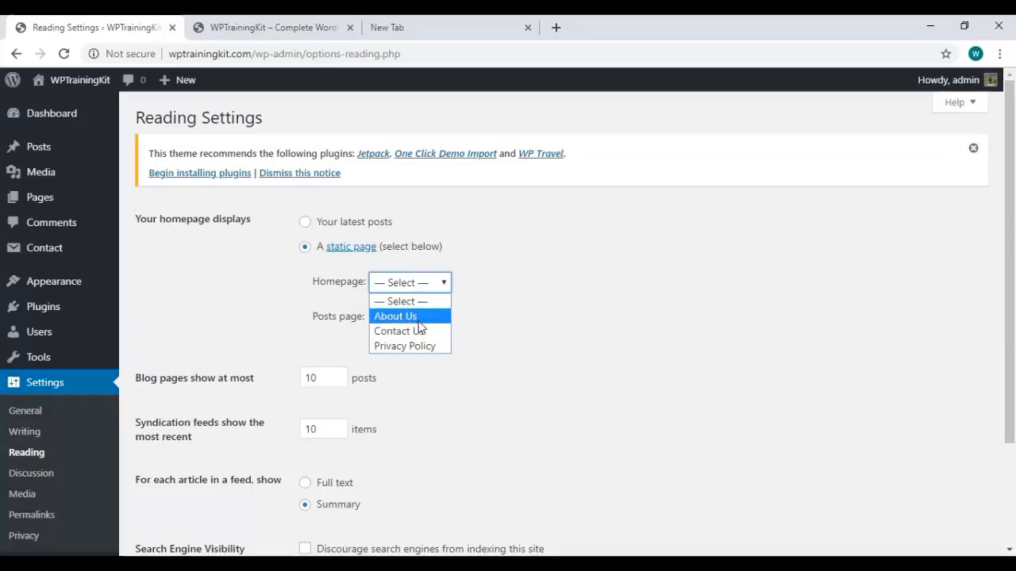
pyautogui.moveTo(198, 313)
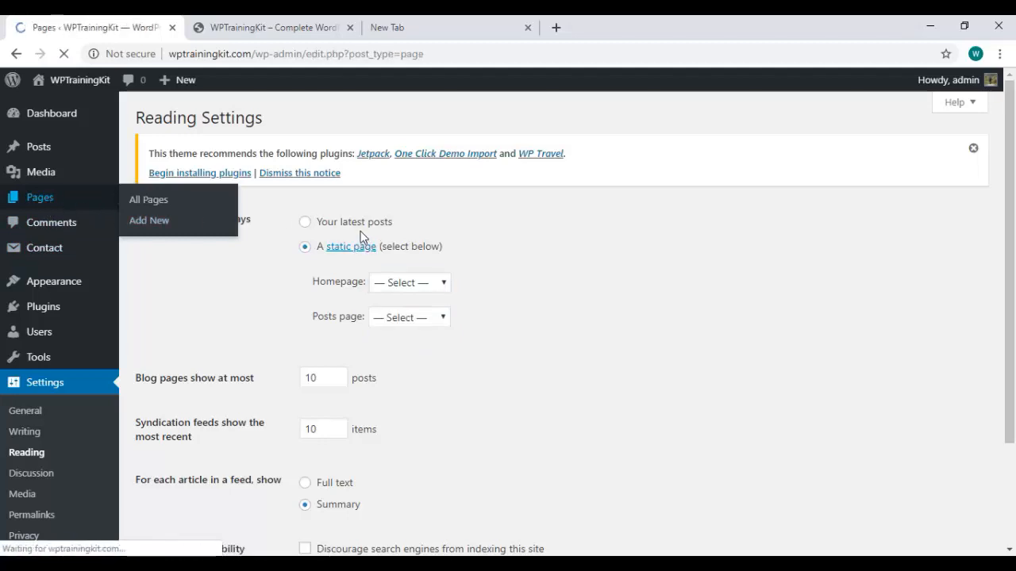
# Show the All Pages list with About Us, Contact Us and Privacy Policy
pyautogui.click(148, 200)
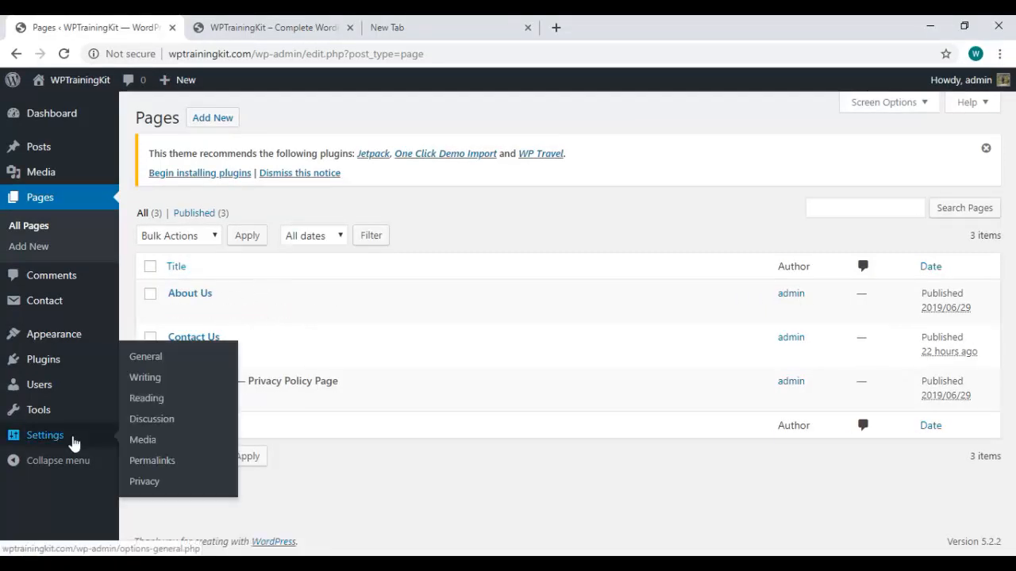
# Back in Reading Settings, set the homepage to the static About Us page with no posts page
pyautogui.click(146, 397)
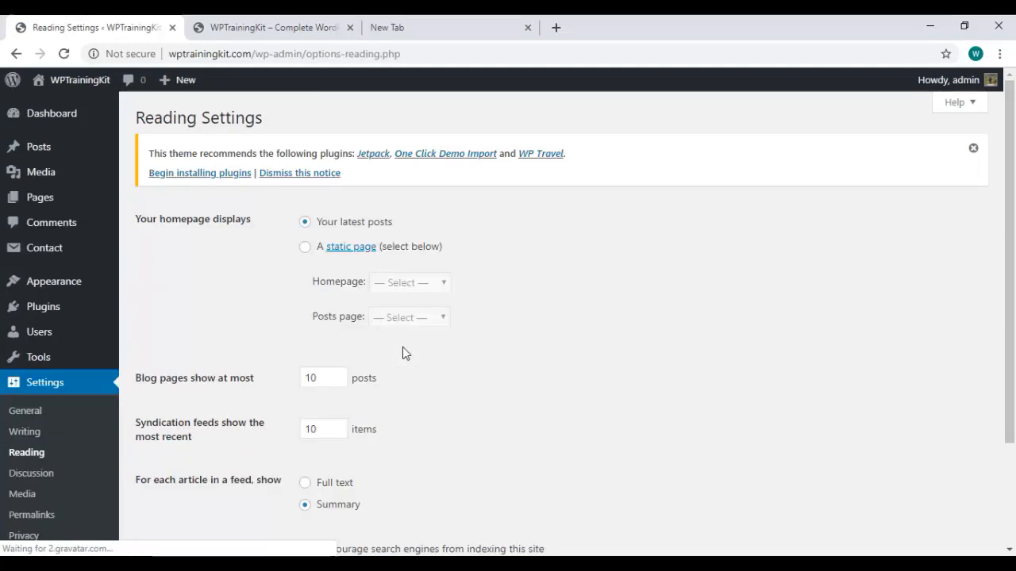
pyautogui.click(305, 248)
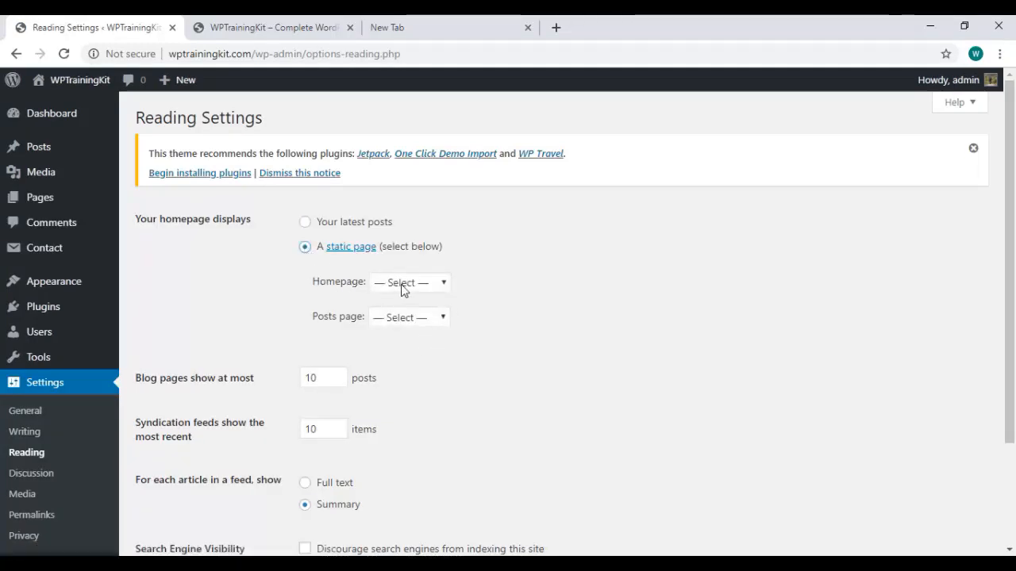
pyautogui.click(409, 283)
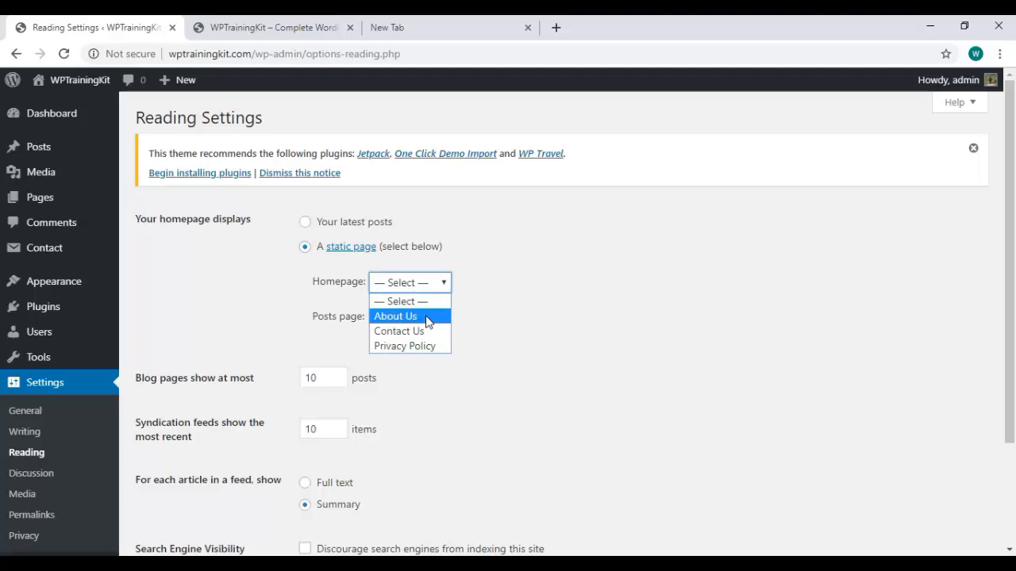
pyautogui.click(395, 315)
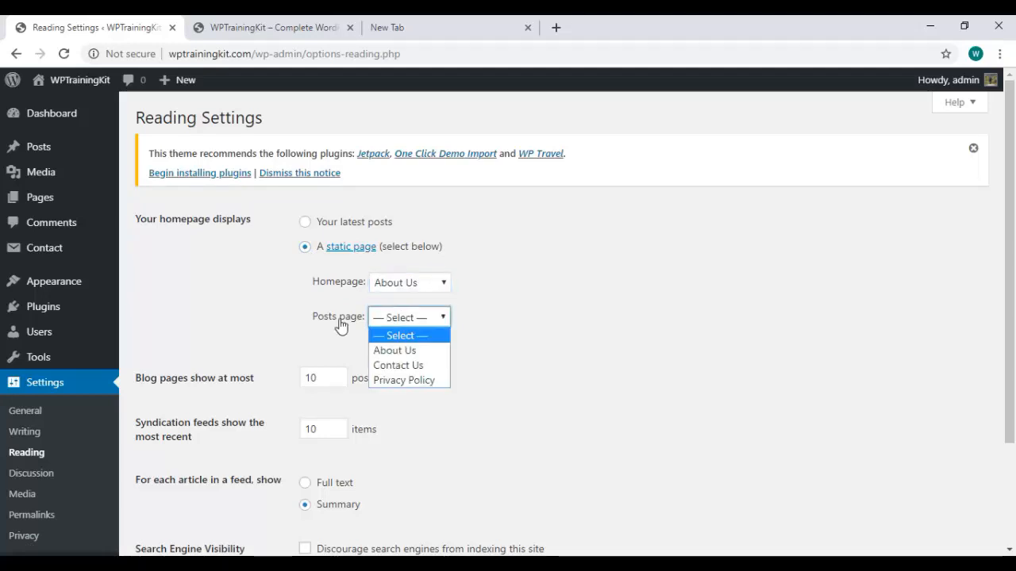
pyautogui.click(400, 335)
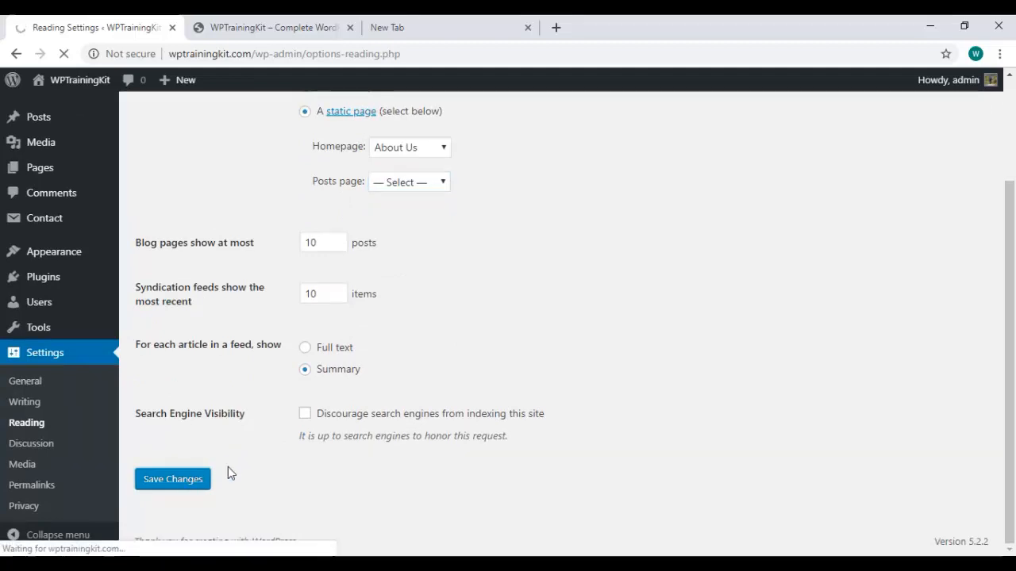
# Save Changes so the About Us homepage setting is stored
pyautogui.click(172, 479)
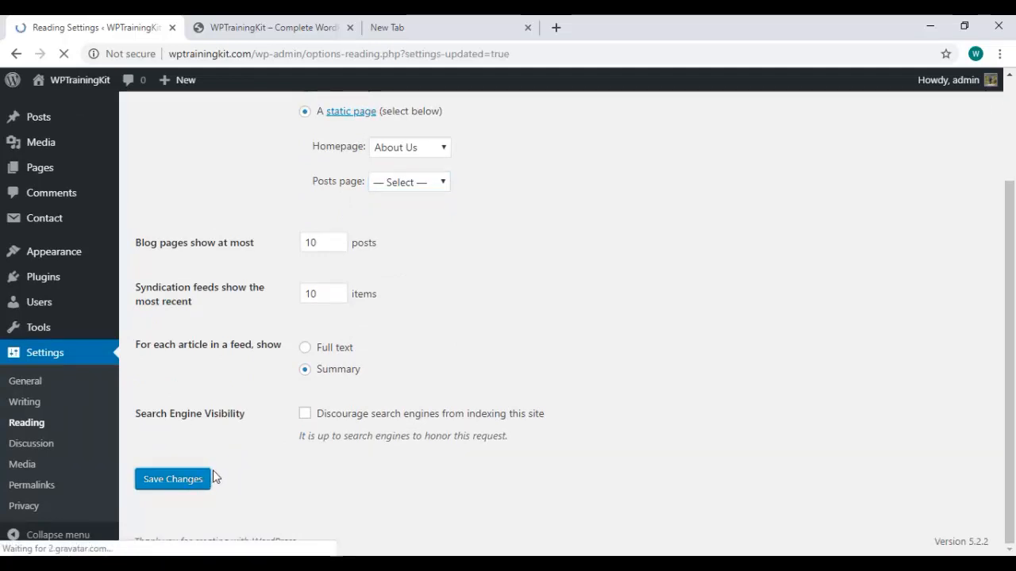
pyautogui.click(171, 480)
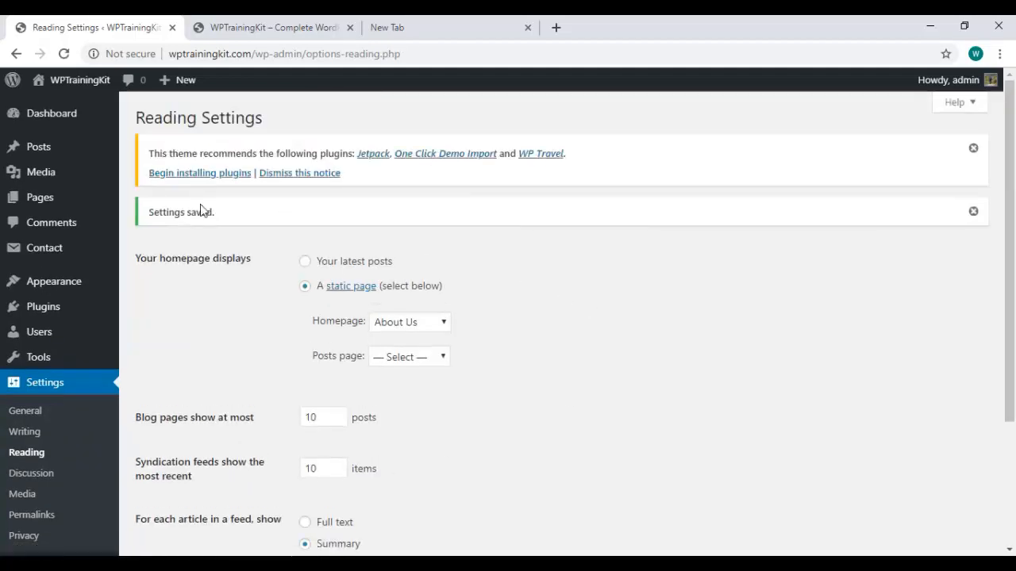
pyautogui.moveTo(488, 288)
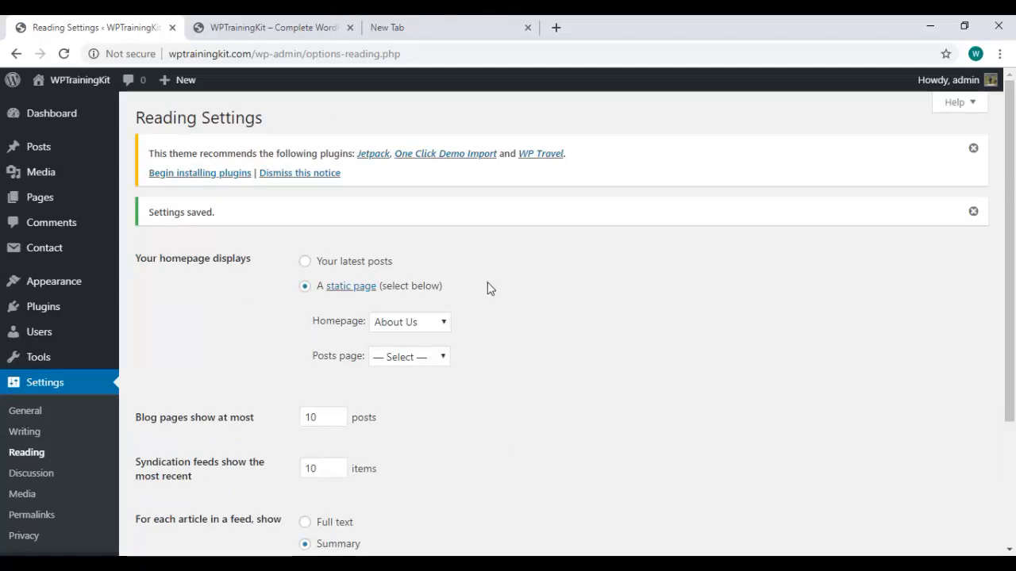